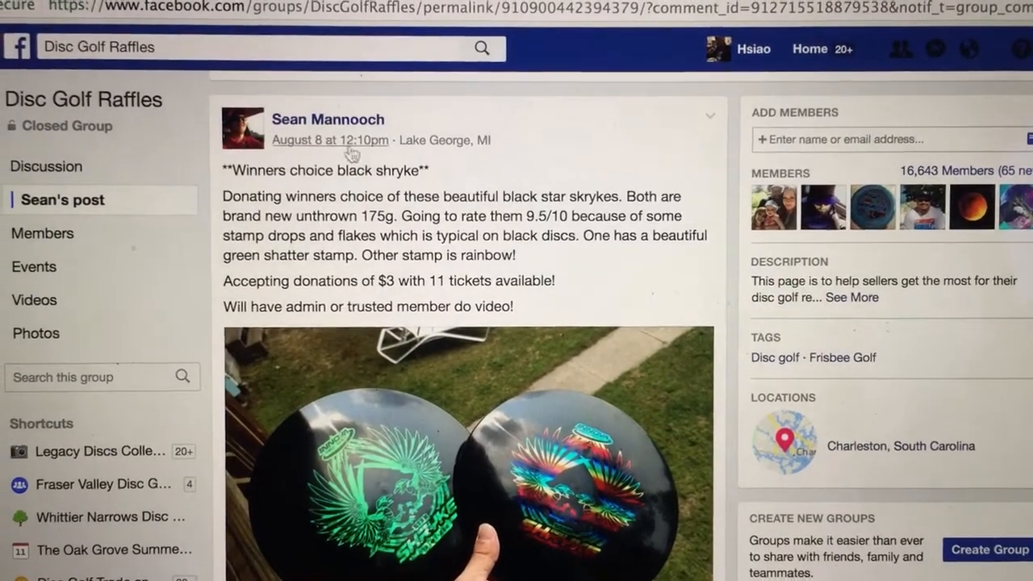
Scroll the Disc Golf Raffles post down past the photos to the 11-entry ticket list comment.
scroll(down, 3)
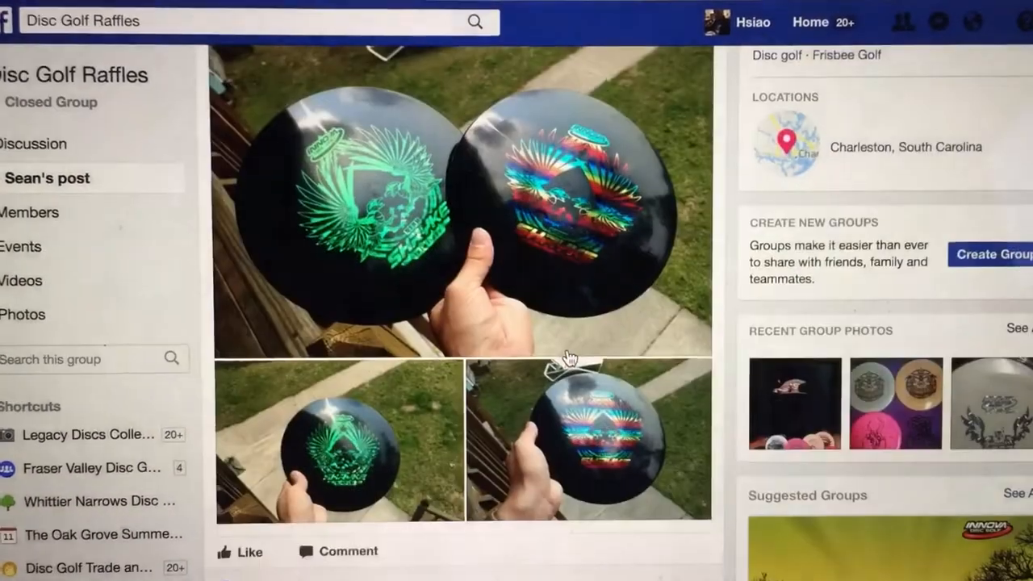
scroll(down, 3)
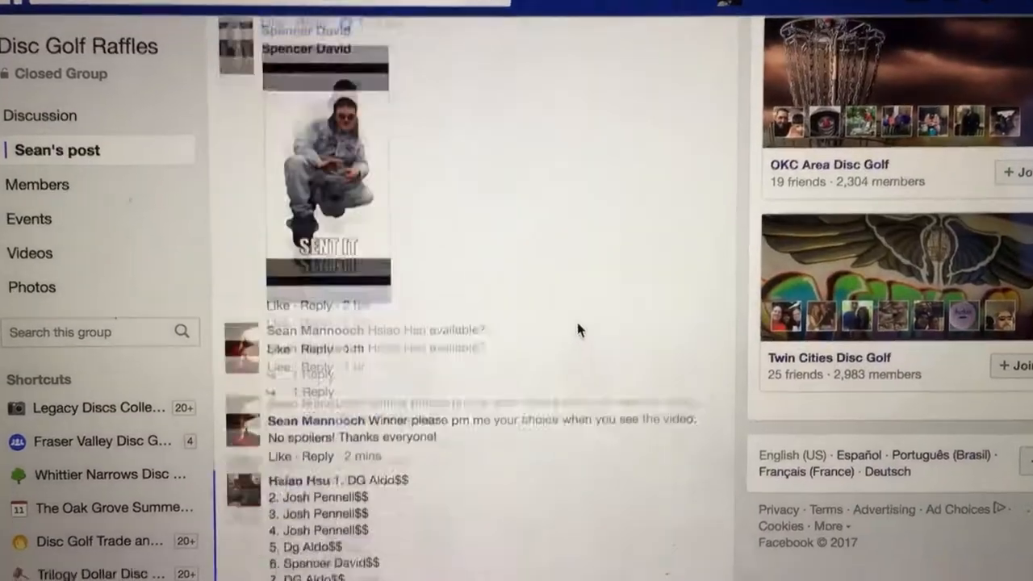
scroll(down, 3)
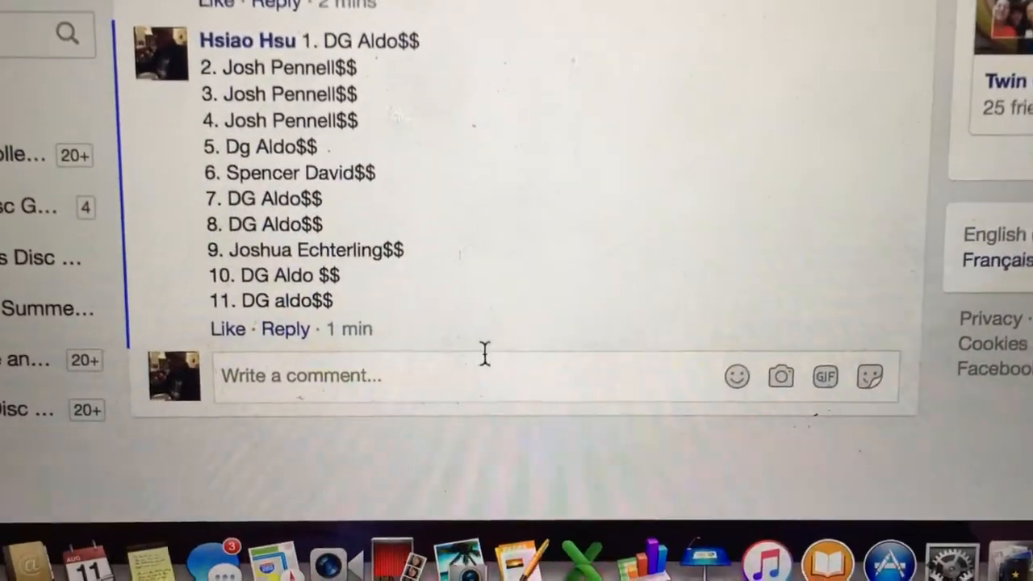
Comment 'start' under the ticket list, check the Messenger payments, then move to RANDOM.ORG.
text(sta)
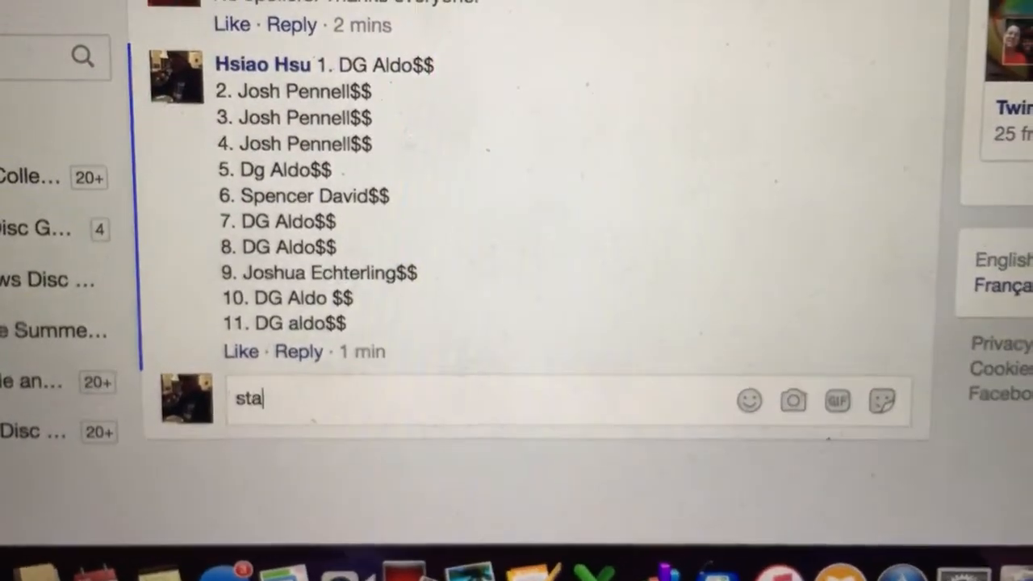
key(enter)
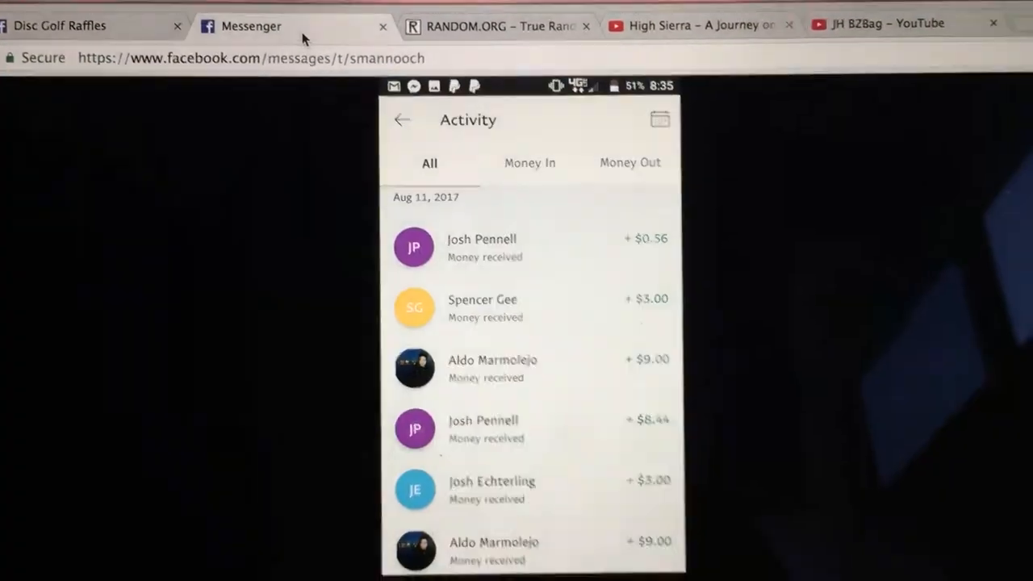
click(496, 26)
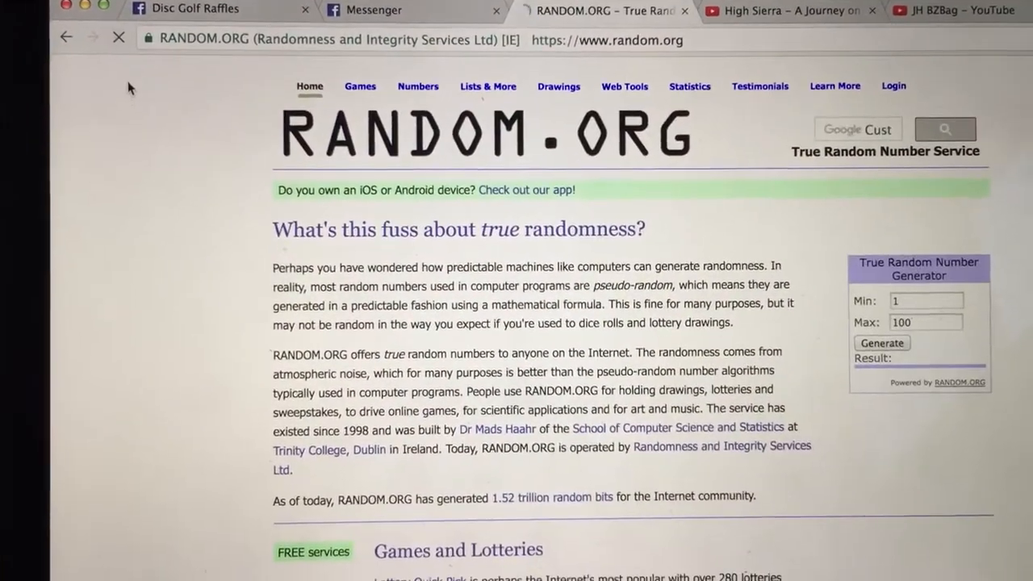
Set the True Random Number Generator's Max to 11 and generate a number from 1–11.
click(148, 40)
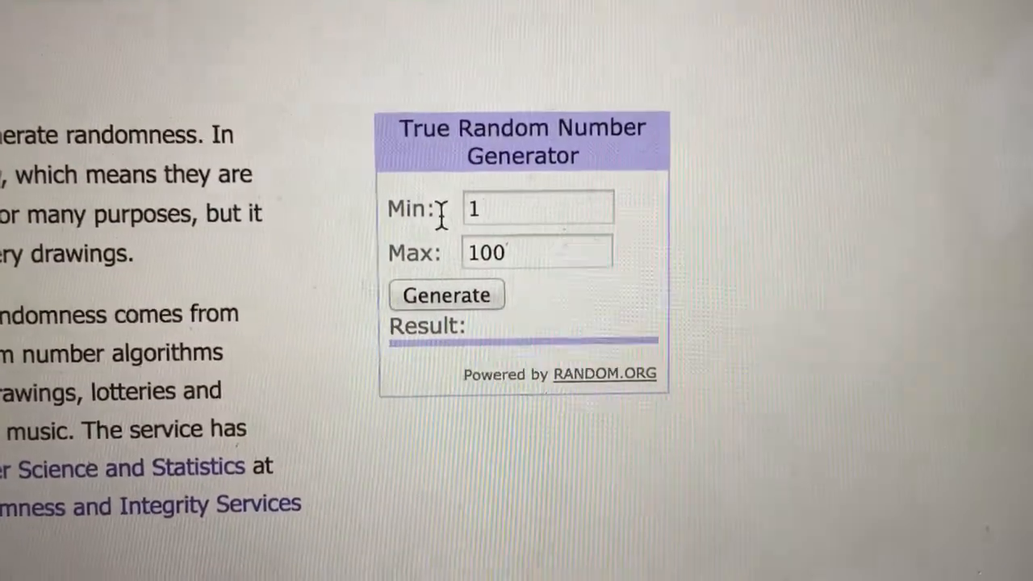
text(11)
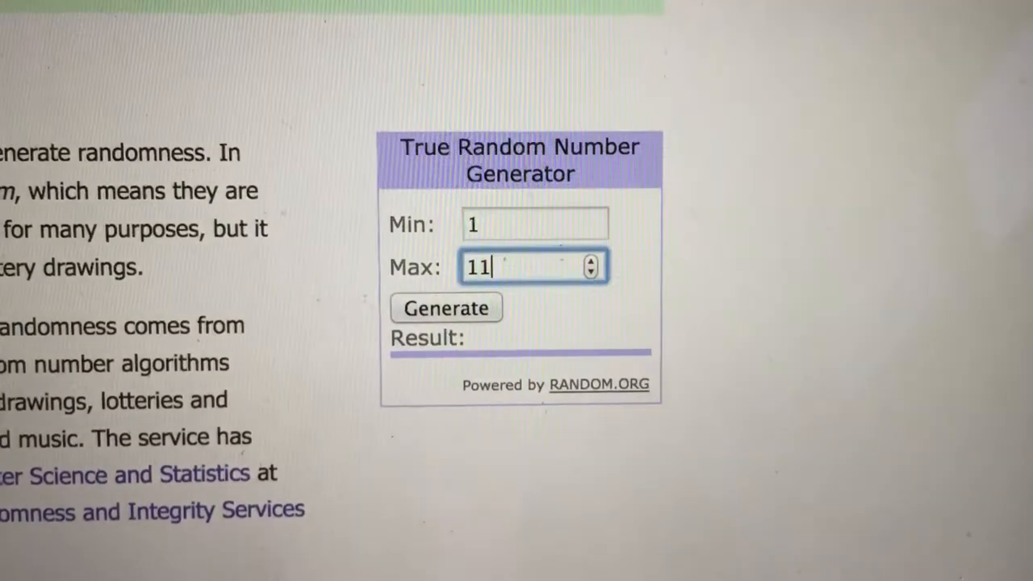
click(441, 270)
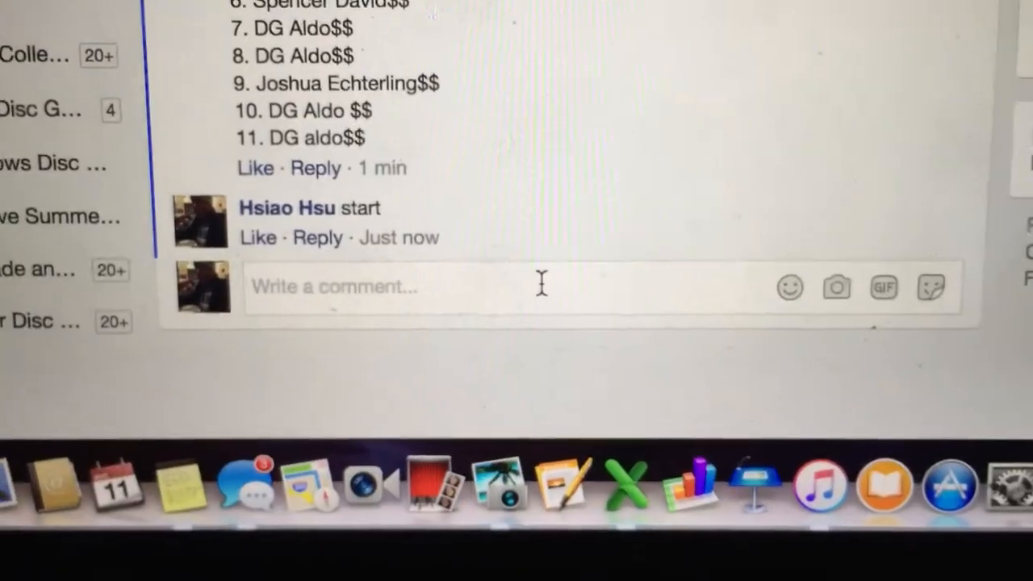
Comment 'winner' and then 'end' beneath 'start' to close out the raffle thread.
text(winner)
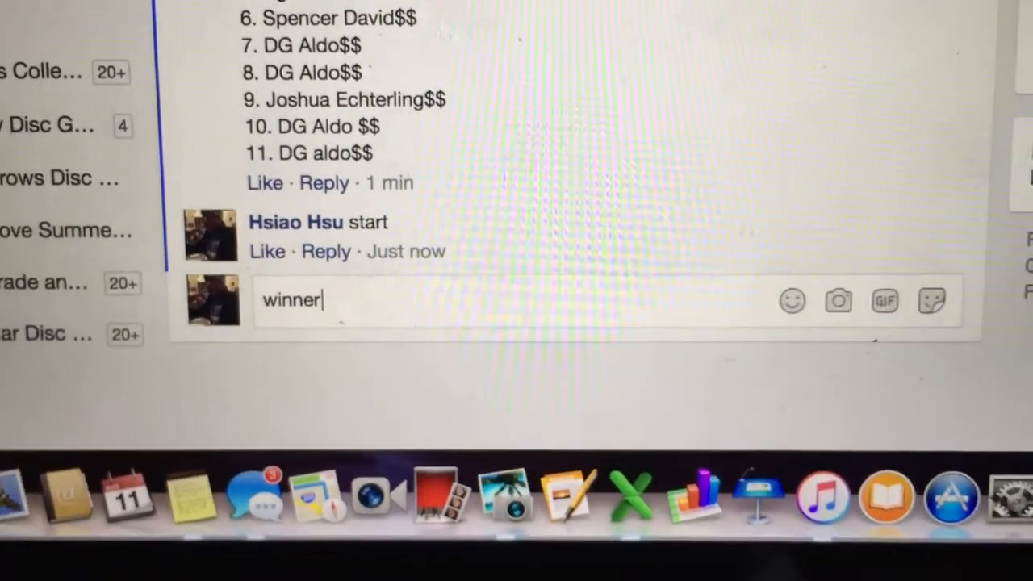
key(Return)
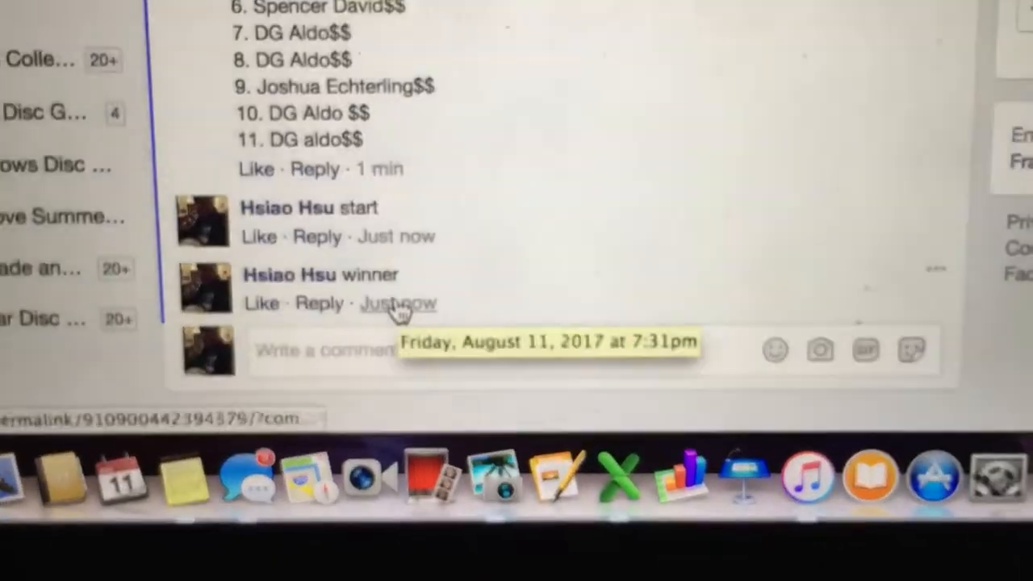
scroll(down, 3)
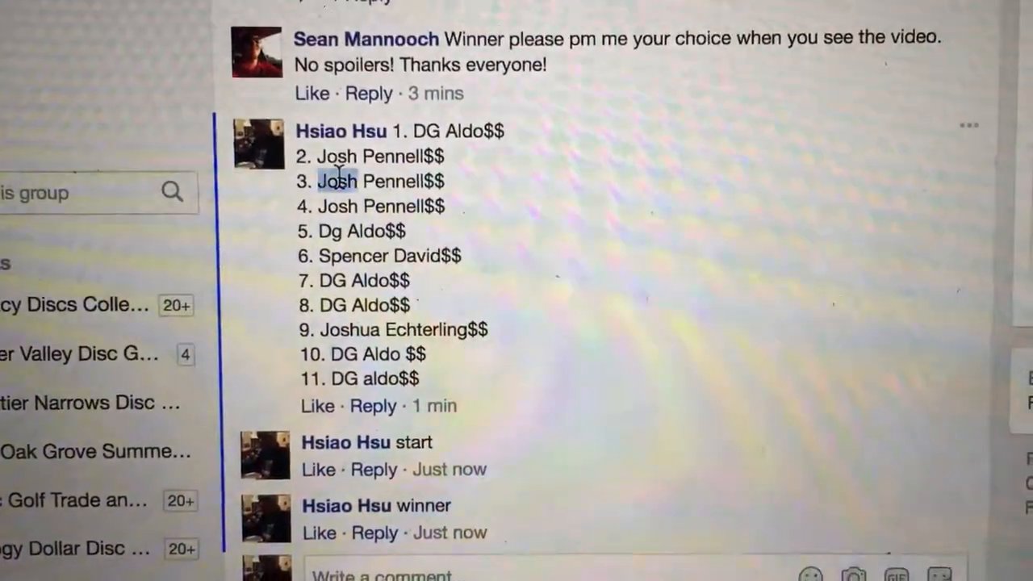
scroll(down, 3)
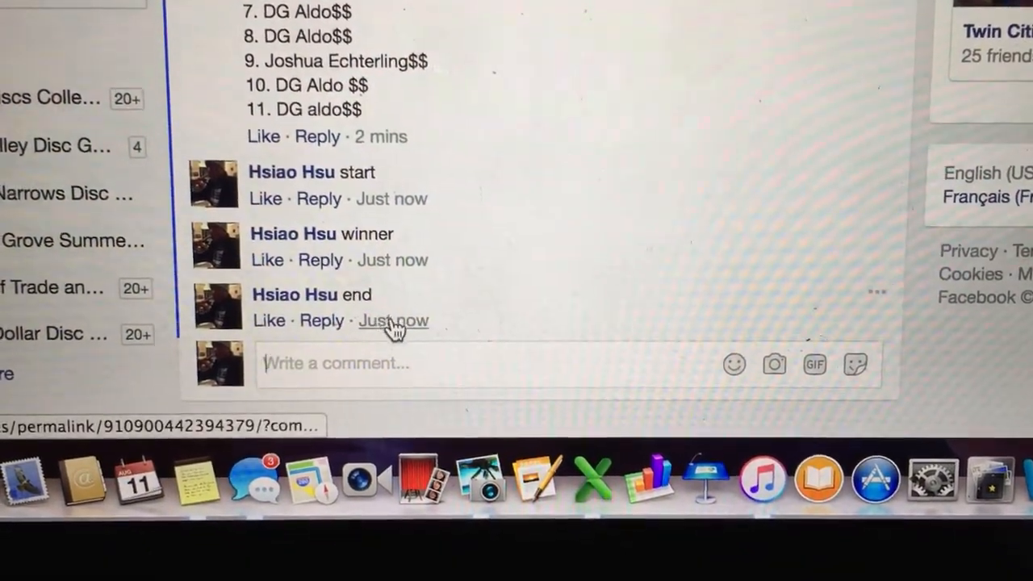
mouse_move(393, 320)
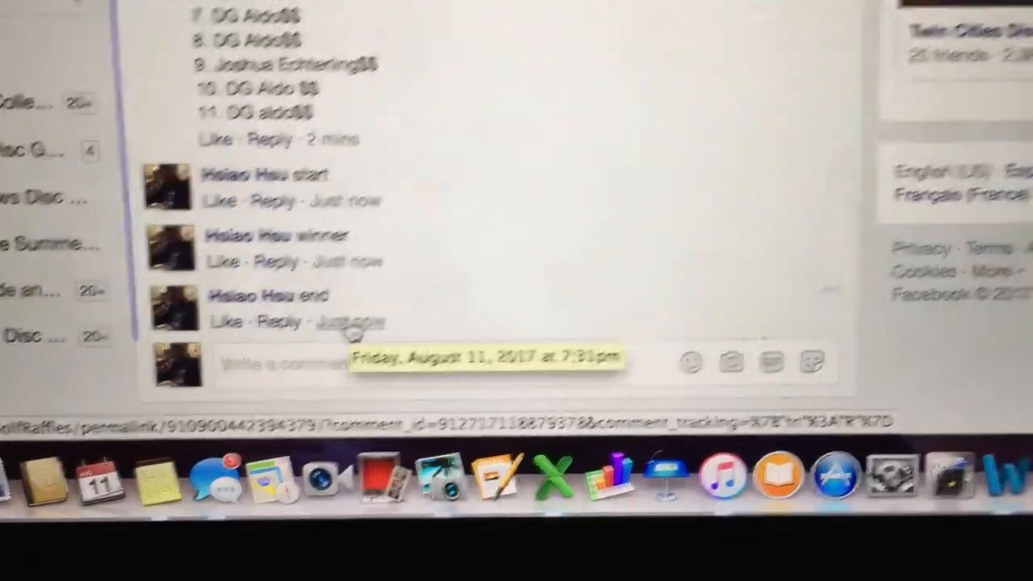